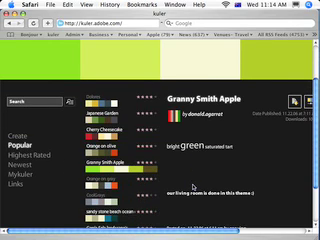
Step: Scroll the Create tool and pick an orange base colour for the new theme
scroll("down", 3)
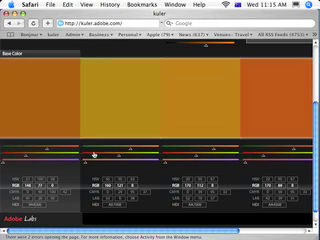
left_click(40, 95)
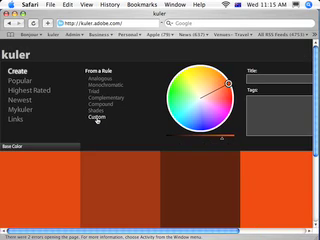
left_click(96, 77)
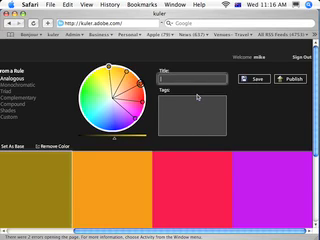
Step: Title the theme 'Creative Sweet' and add the tag 'Mike'
type("Creative")
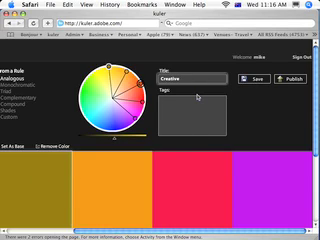
type("Sweet")
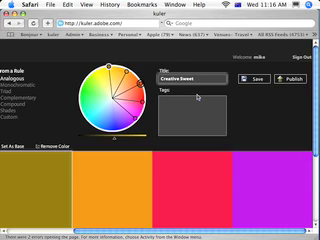
left_click(195, 115)
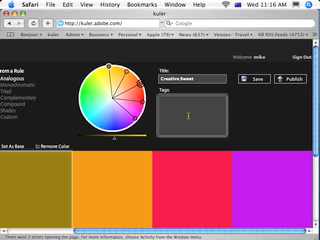
type("Mike")
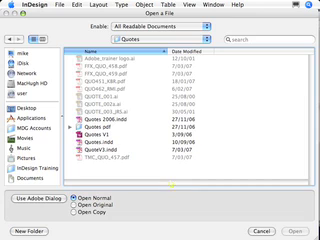
Step: Show the Desktop in the Open a File dialog to reveal Creative Sweet.ase
left_click(20, 106)
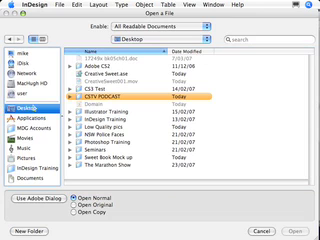